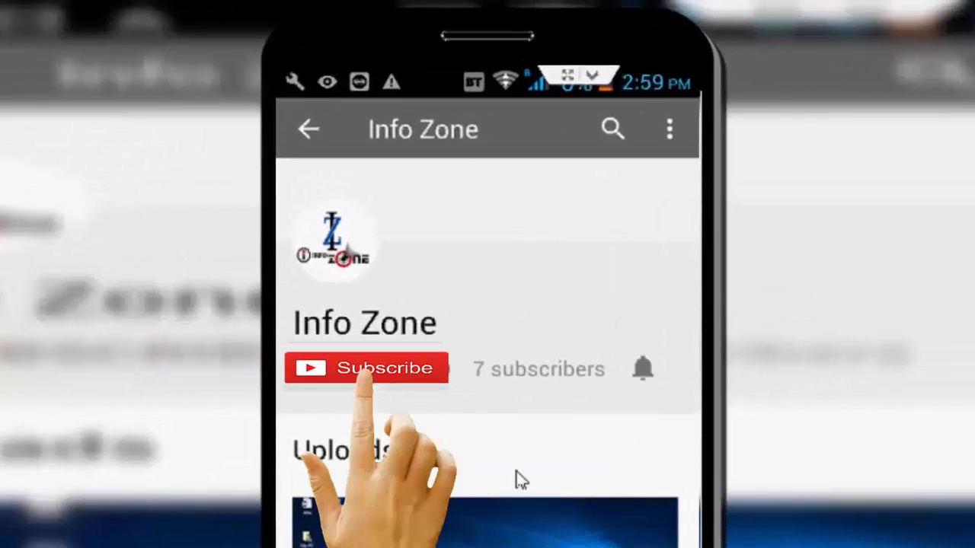
Step: Launch Firefox from its desktop shortcut to get a new tab with top sites
left_click(365, 369)
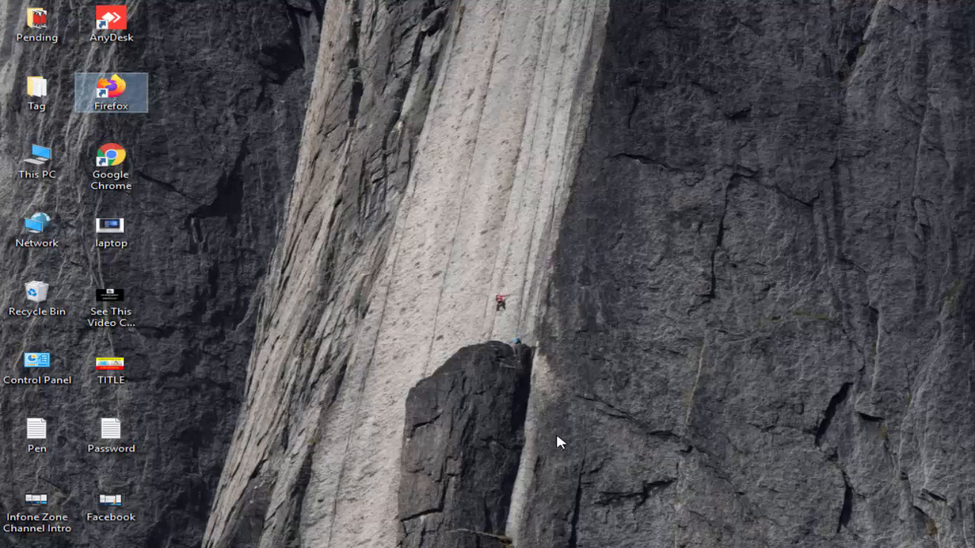
double_click(110, 93)
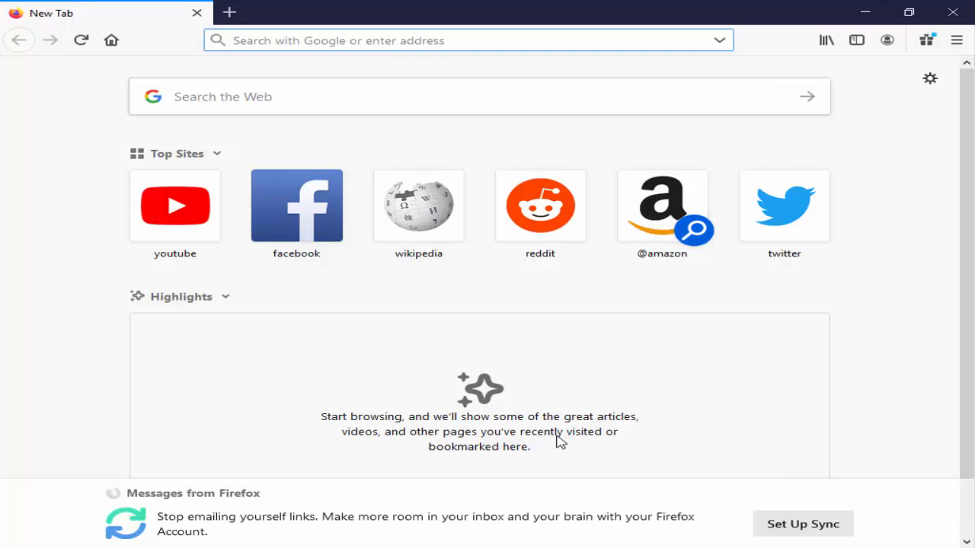
Step: Open Firefox Options from the main menu and scroll the General panel to Network Settings
left_click(956, 40)
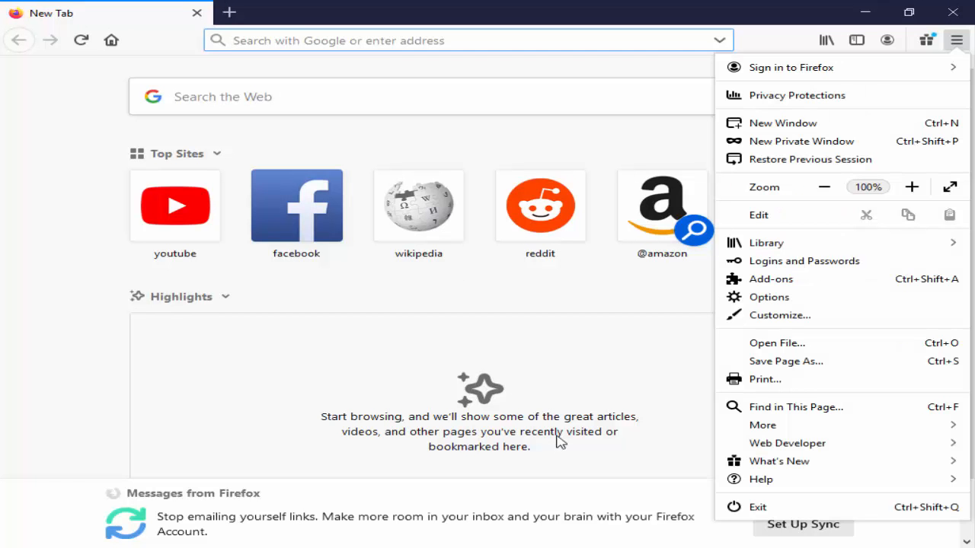
left_click(768, 296)
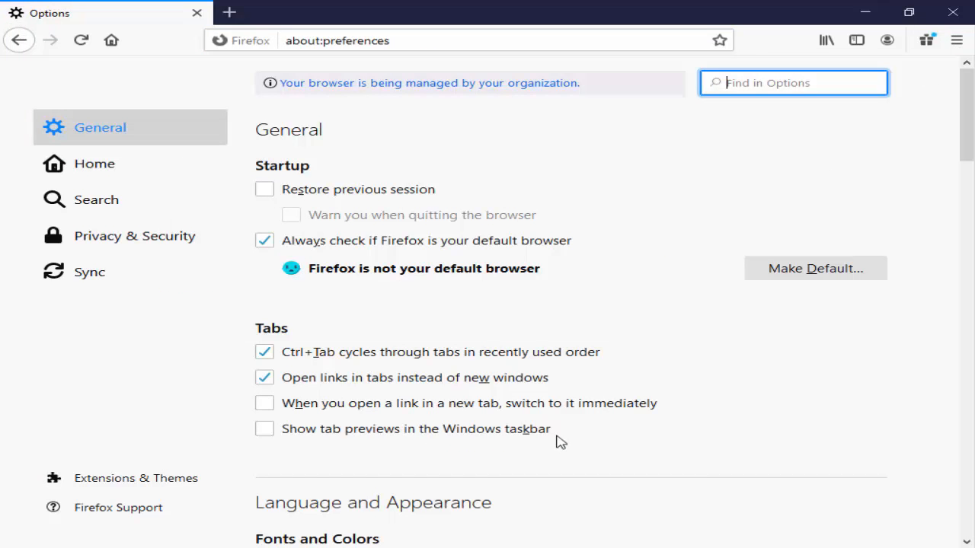
scroll("down", 3)
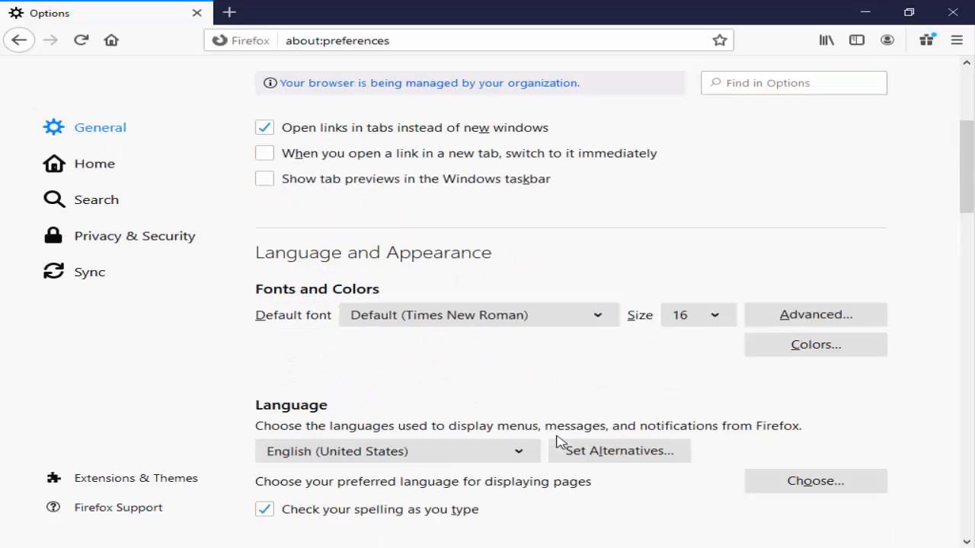
scroll("down", 3)
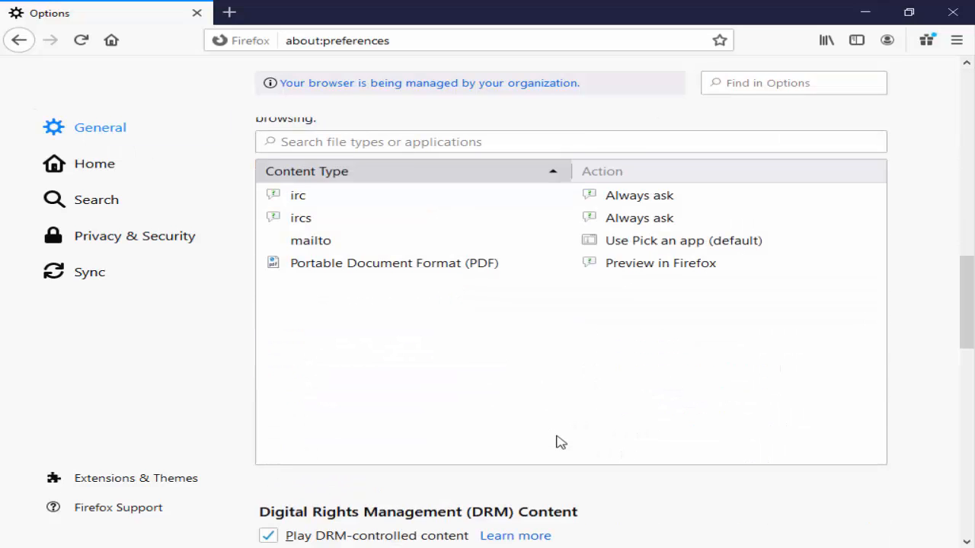
scroll("up", 3)
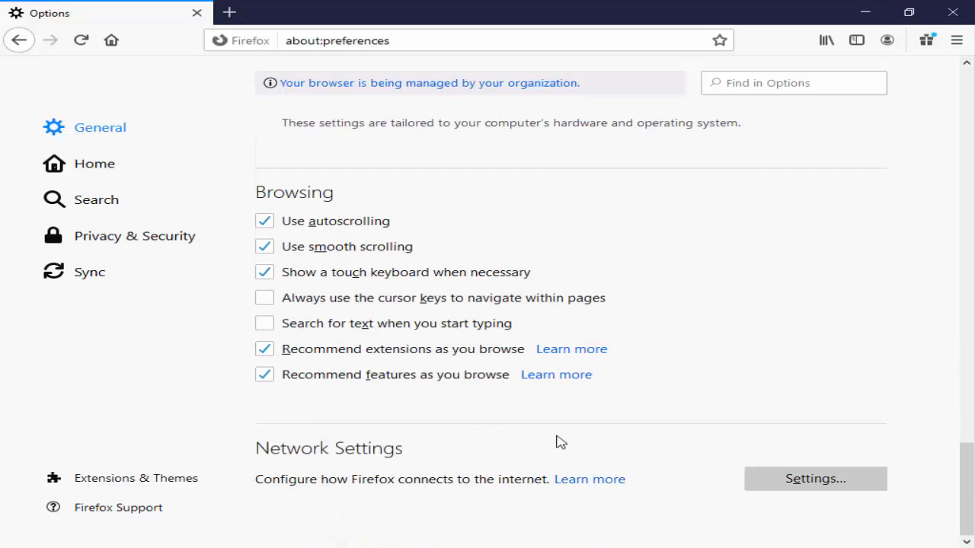
Step: In Connection Settings, choose Auto-detect proxy settings and enable DNS over HTTPS with Cloudflare
left_click(814, 479)
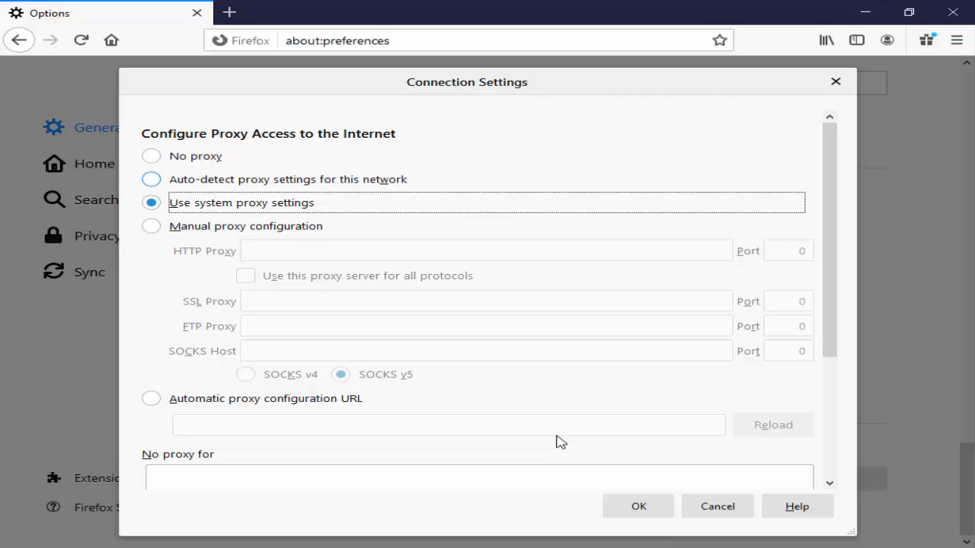
left_click(151, 179)
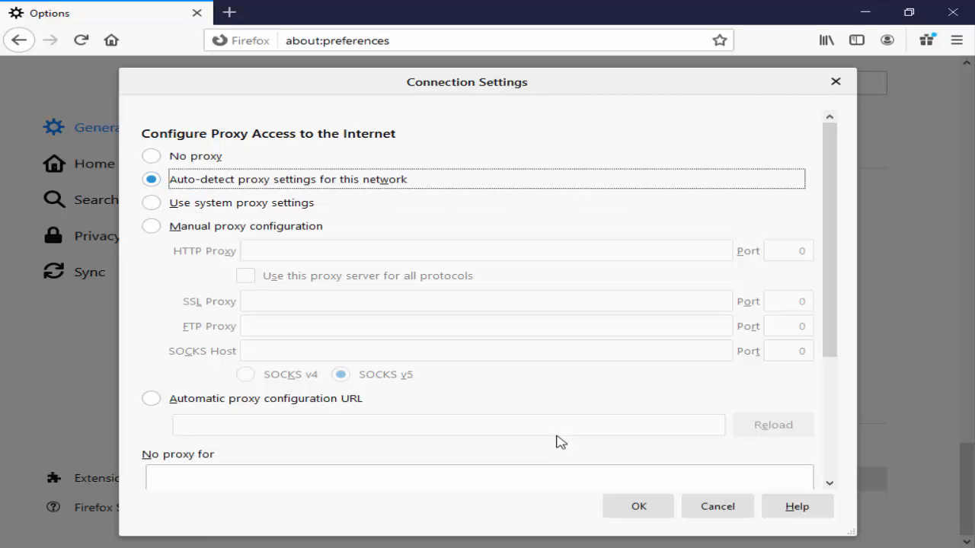
scroll("down", 3)
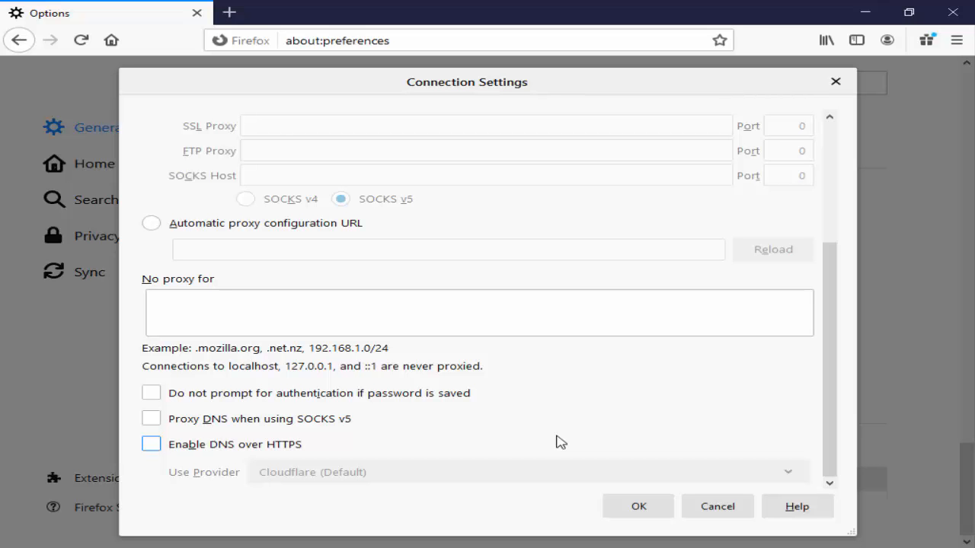
left_click(151, 444)
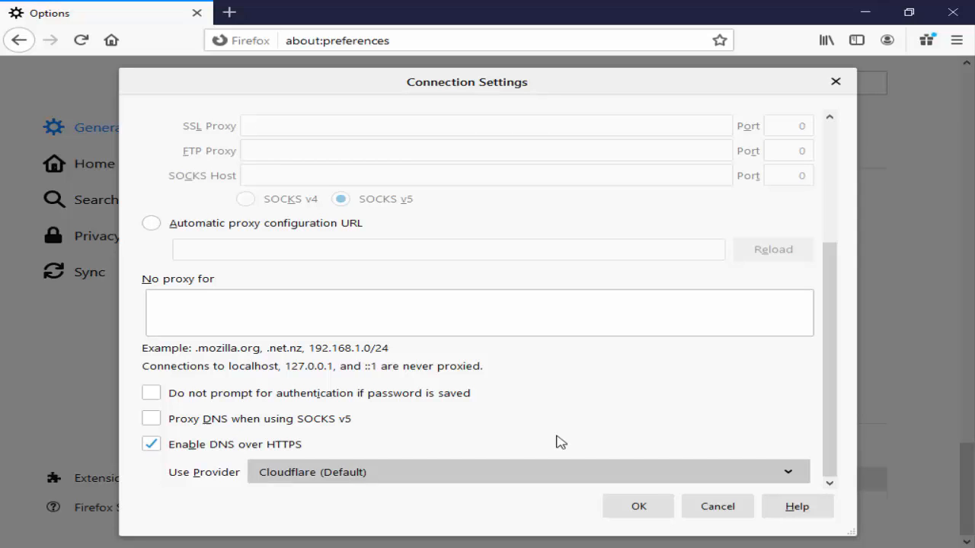